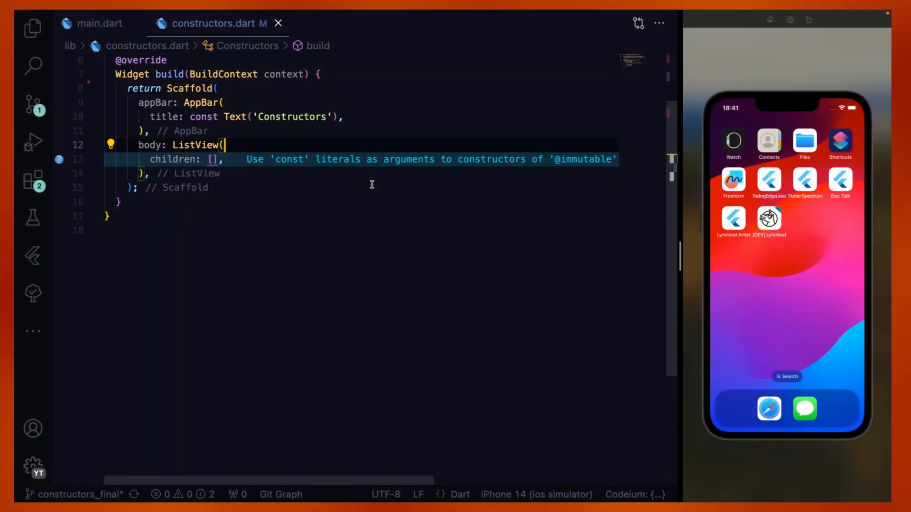
Show the project's file tree in the Explorer sidebar.
click(33, 27)
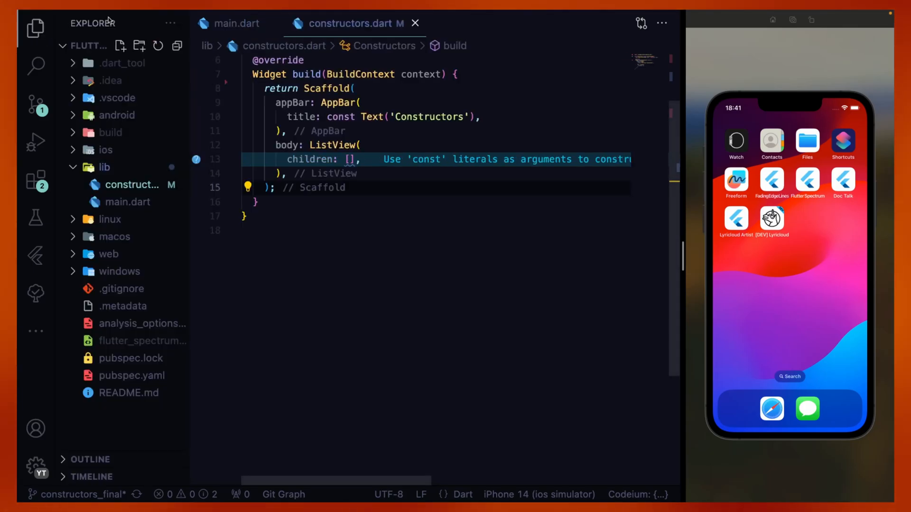
Create lib/constructors/models.dart and start the ConfigurationManager singleton class.
right_click(105, 167)
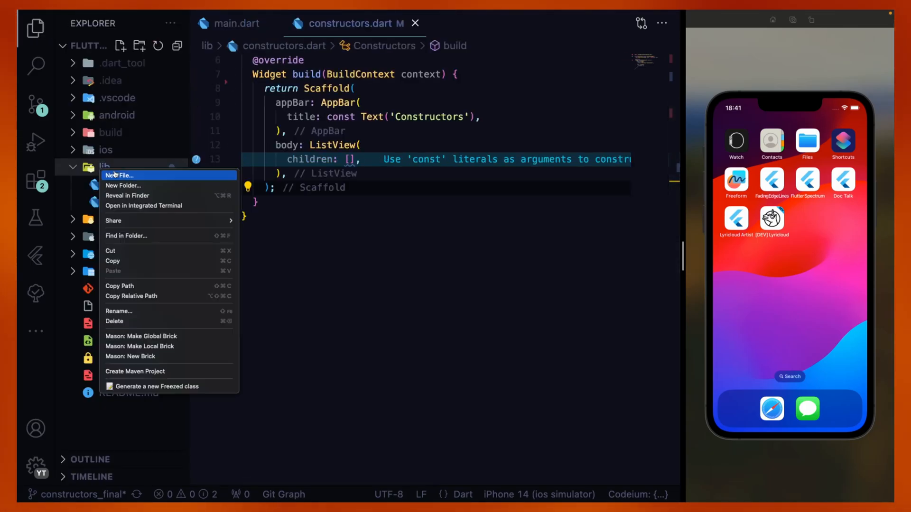
click(120, 175)
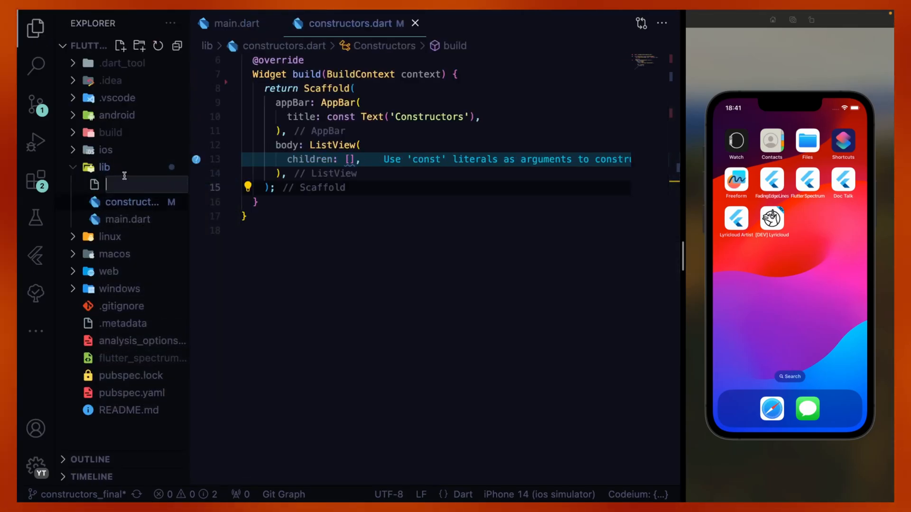
text(constructors)
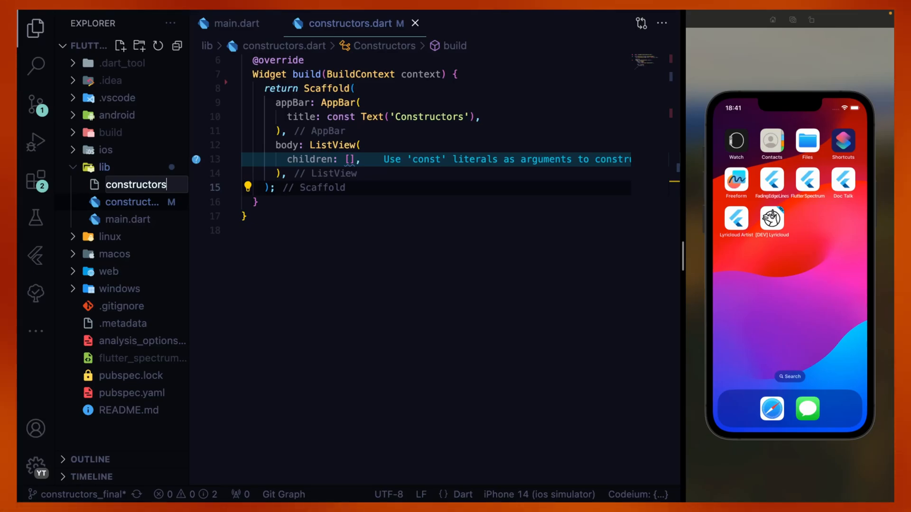
text(/)
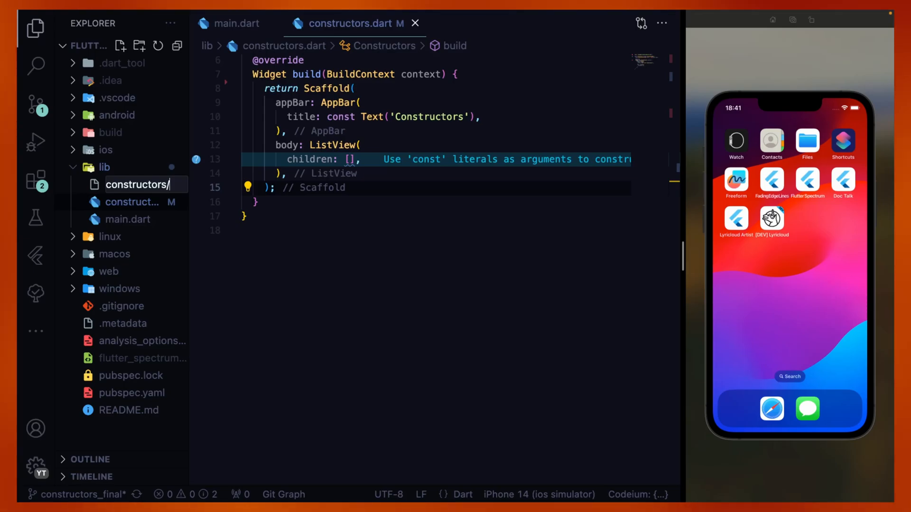
text(mo)
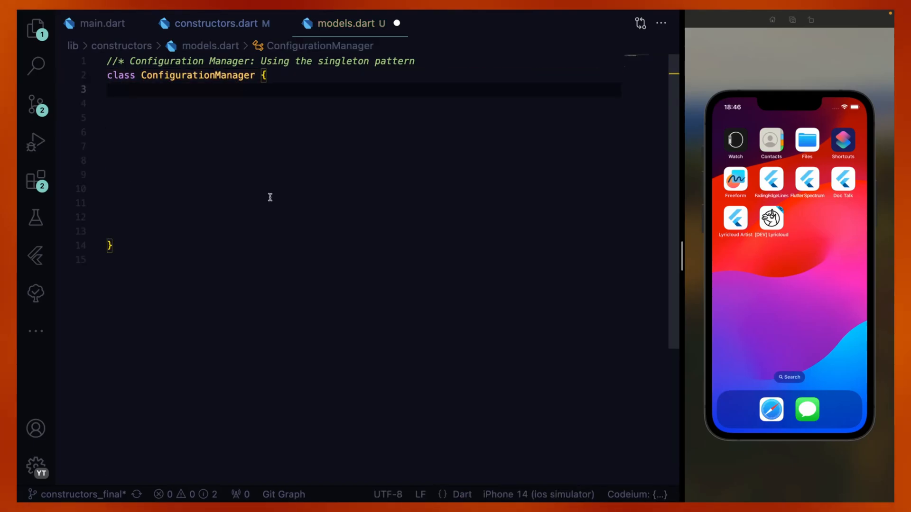
text(// Private instance variable)
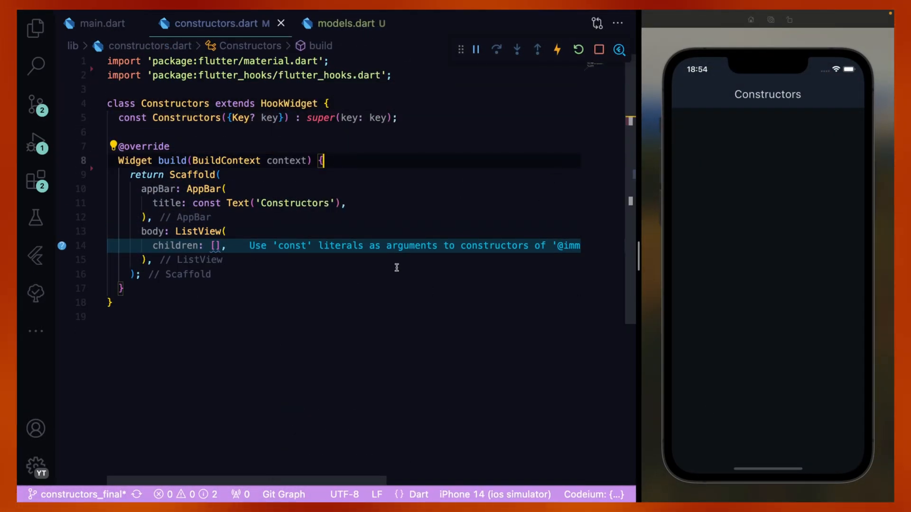
Add an isSameSingleton flag, a Text showing it, and an ElevatedButton in build.
key(enter)
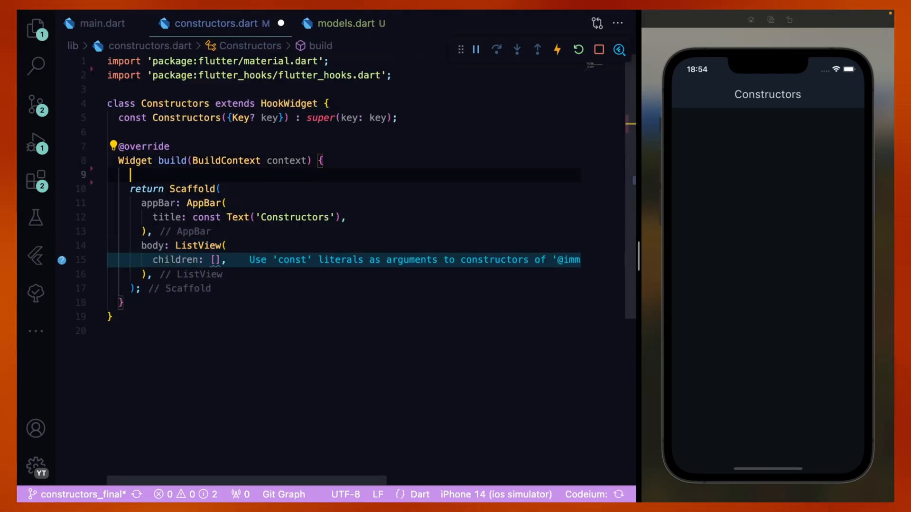
text(final isSameSingkleton = useState(false);)
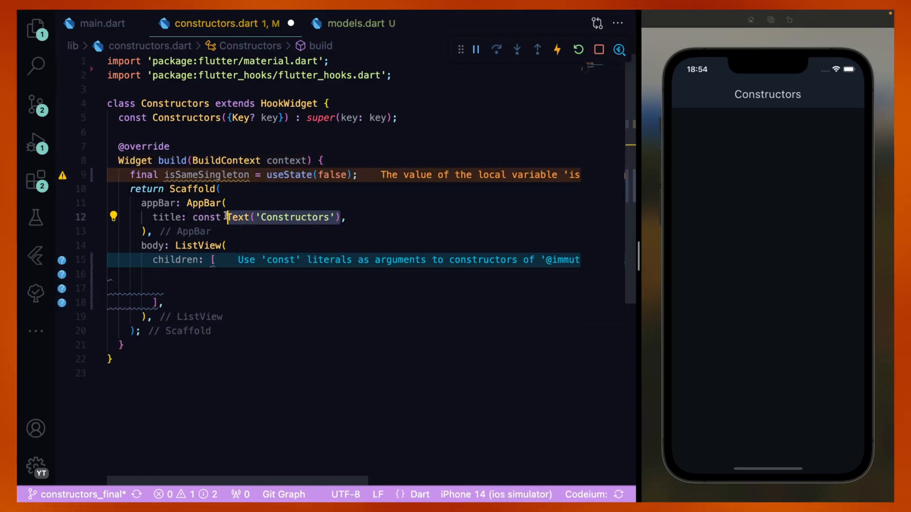
text(Text('Is same singleton: $isSameSingleton'),)
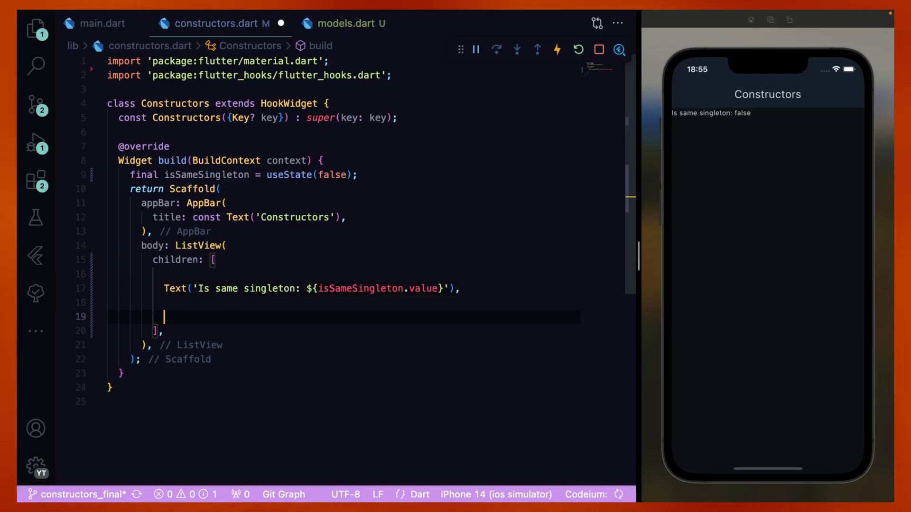
text(ElevatedButton(onPressed: (){}, child: Text()))
text(padding: EdgeInsets.all(24),)
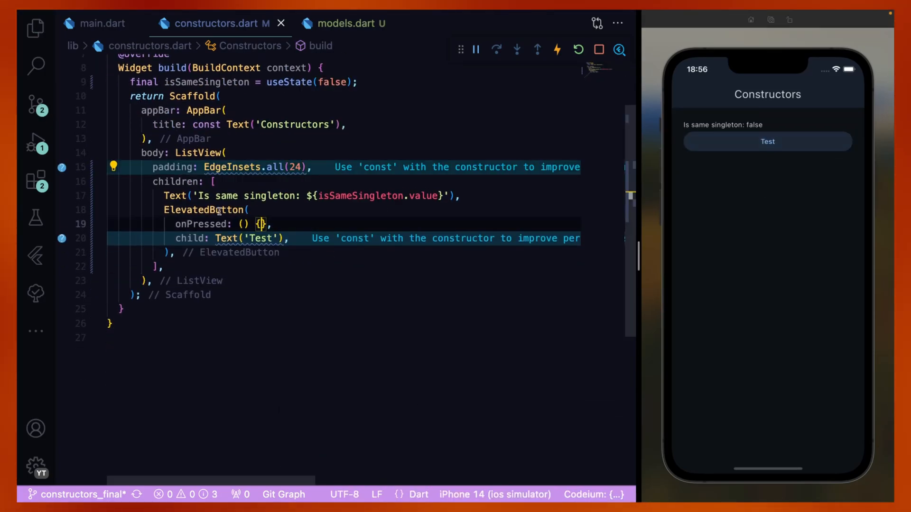
Make the button's handler create m1 and m2 and compare them with == and identical.
text(isSameSingleton.value = !isSameSingleton.value;)
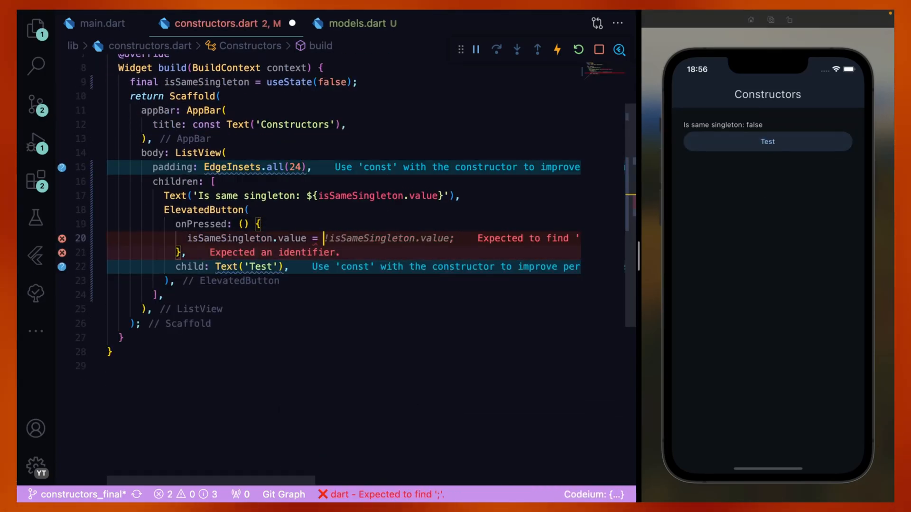
text(ConfigurationManager)
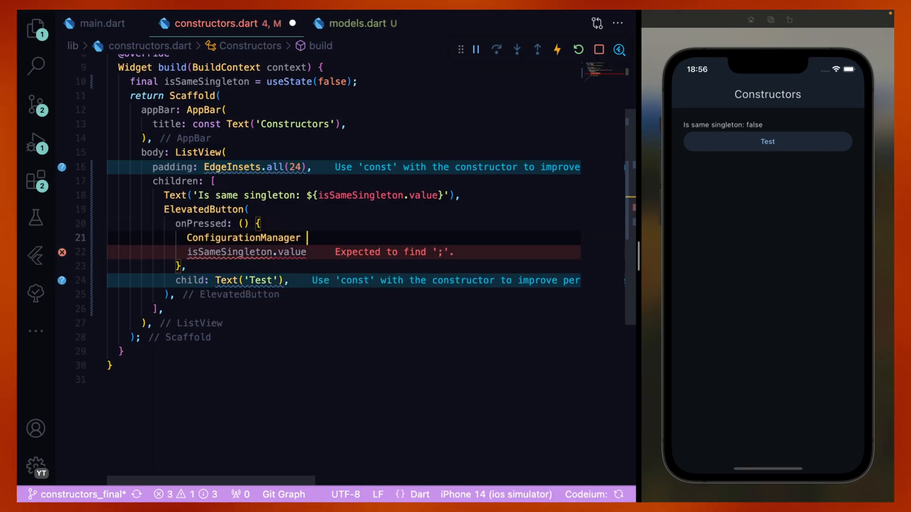
text(m1 = ConfigurationManager();)
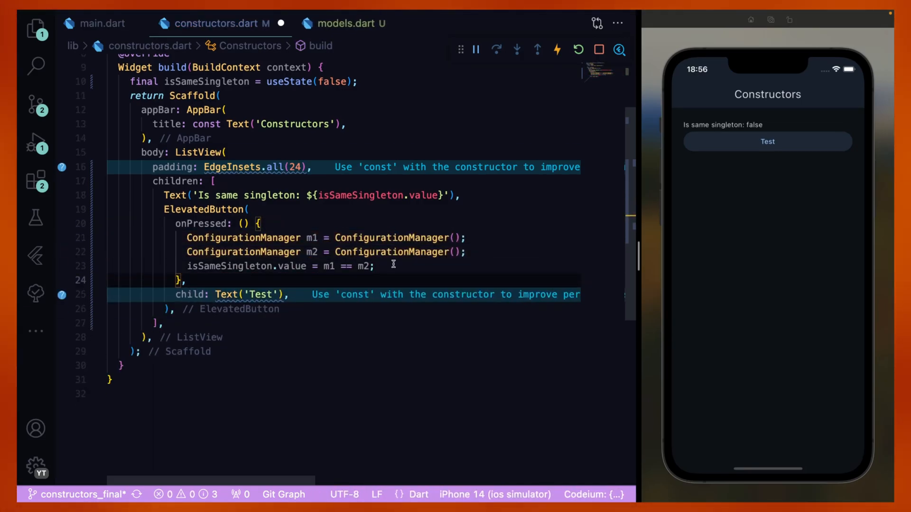
text(isSameSingleton.value = m1 == m2;)
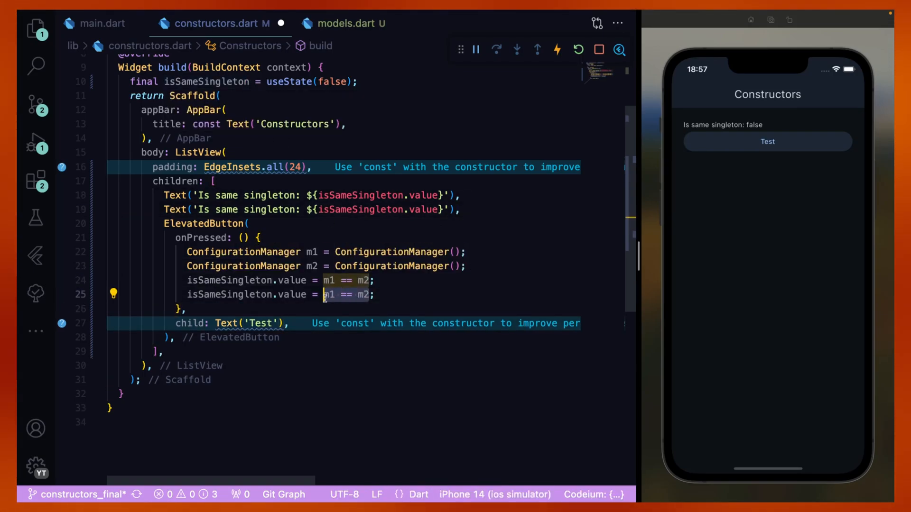
text(identical(m1, m2))
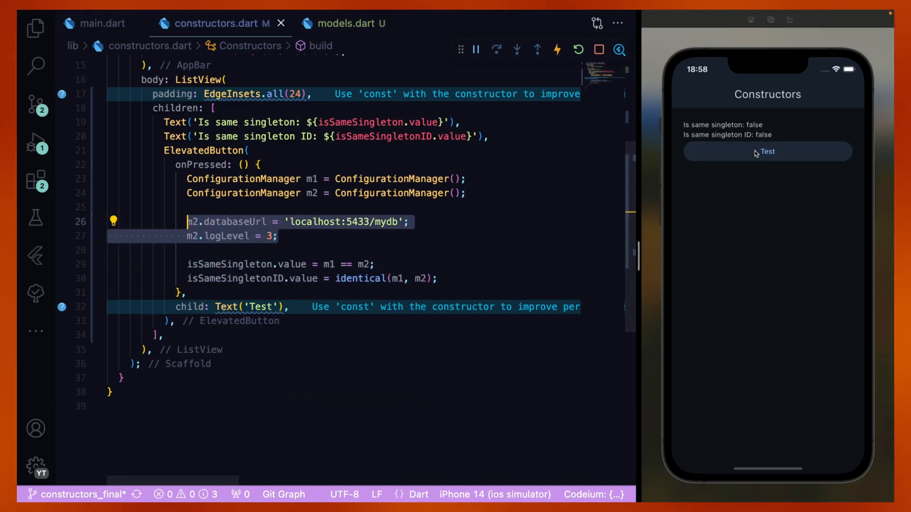
Run the Test button in the simulator showing both singleton checks true, then return to models.dart.
click(766, 153)
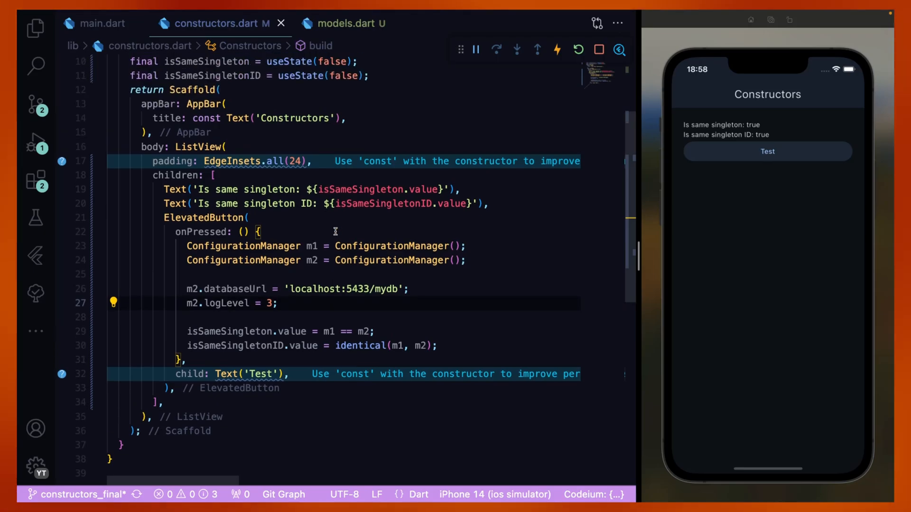
scroll(down, 3)
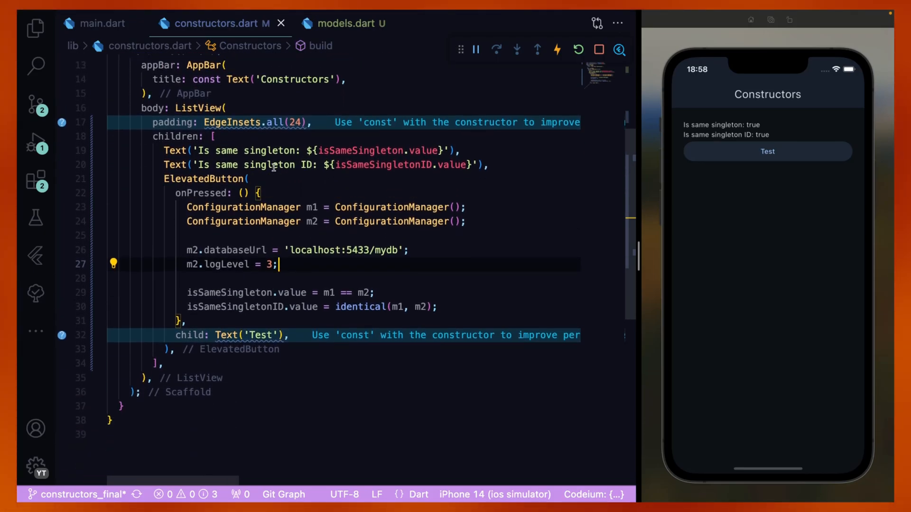
click(348, 22)
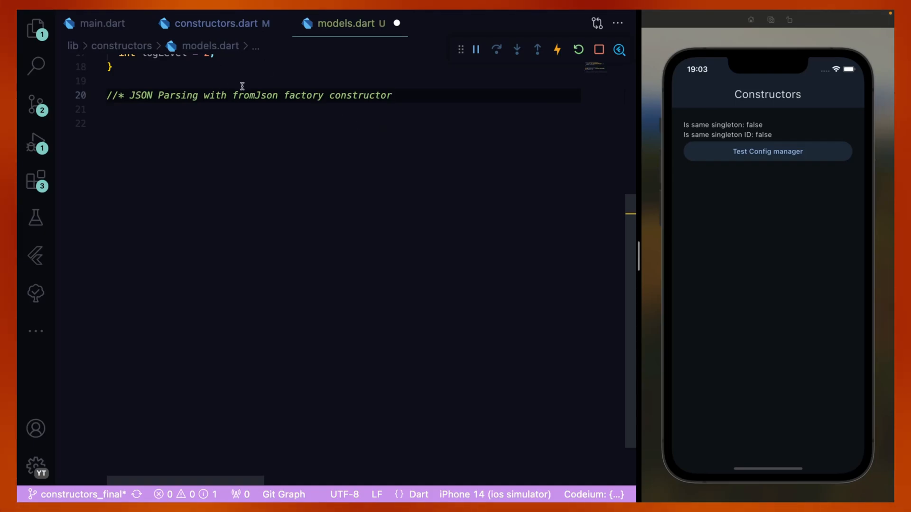
Write a User class with id, username and a fromJson factory constructor in models.dart.
text(class User {)
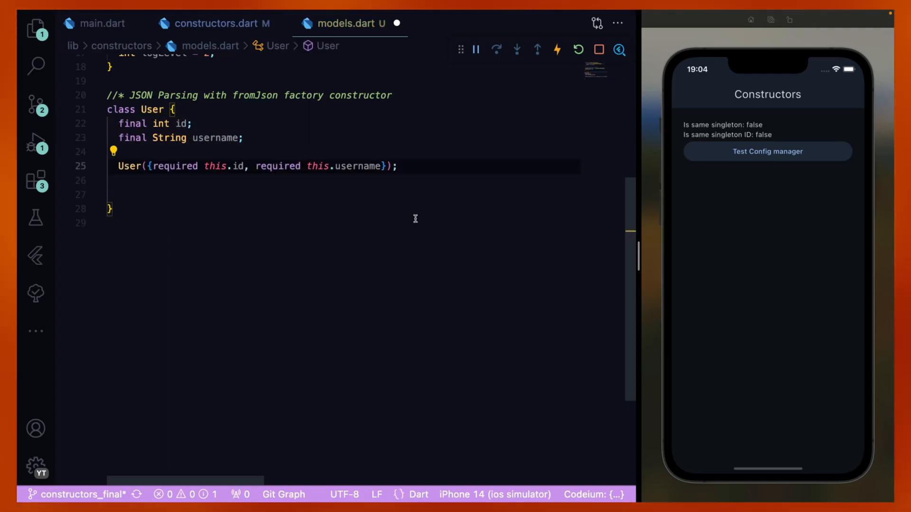
text(factory)
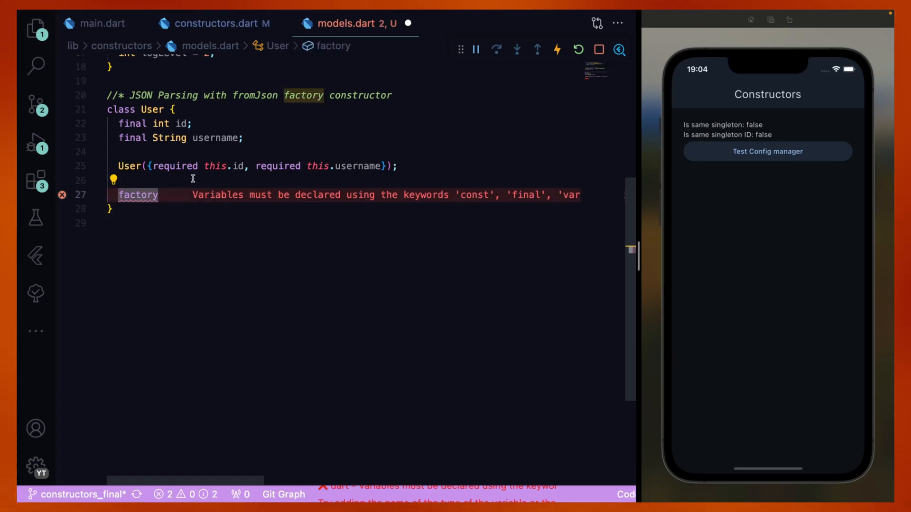
text(User.fromJson()
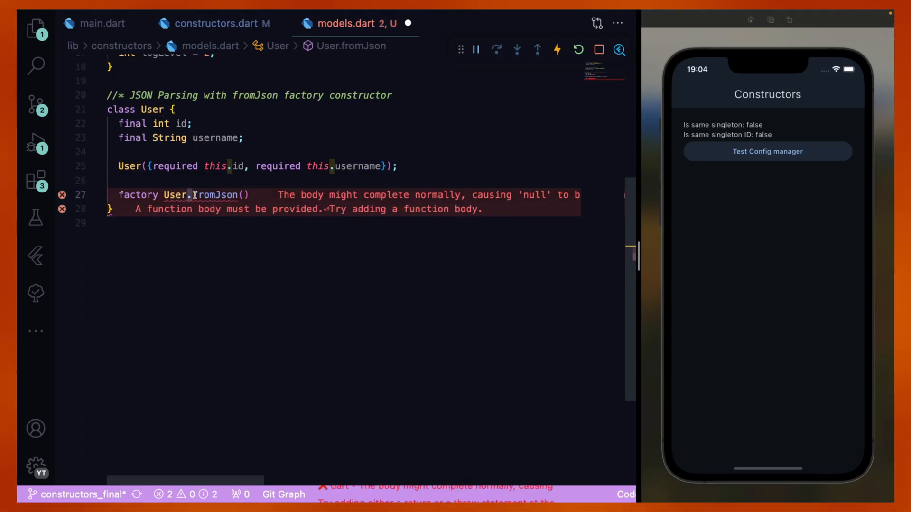
double_click(214, 195)
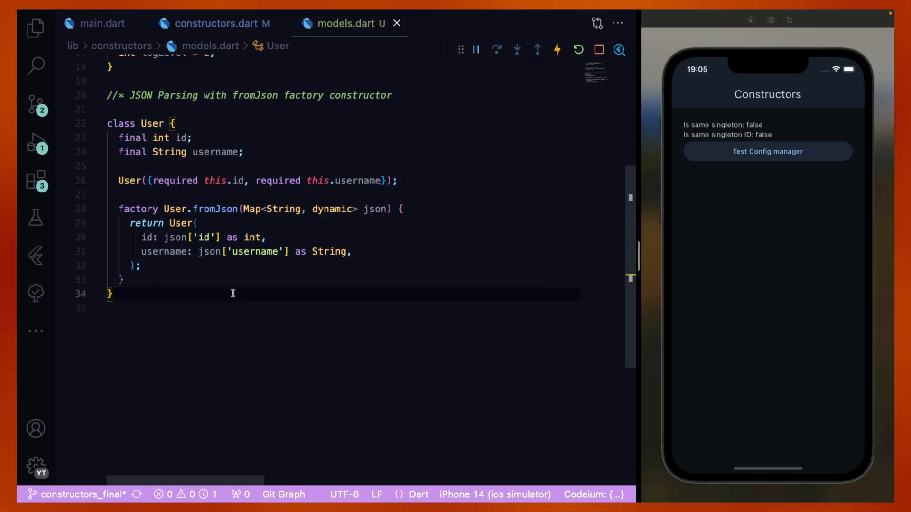
click(213, 23)
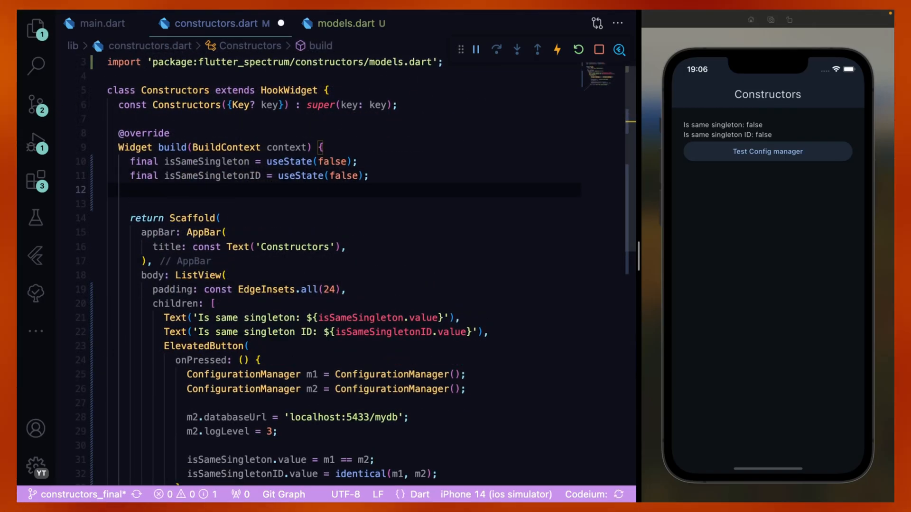
Define a userData map for JohnDoe and display it and User.fromJson(userData) in the ListView.
text(Map<String, dynamic> userData = {'id': 1, 'username': 'JohnDoe'};)
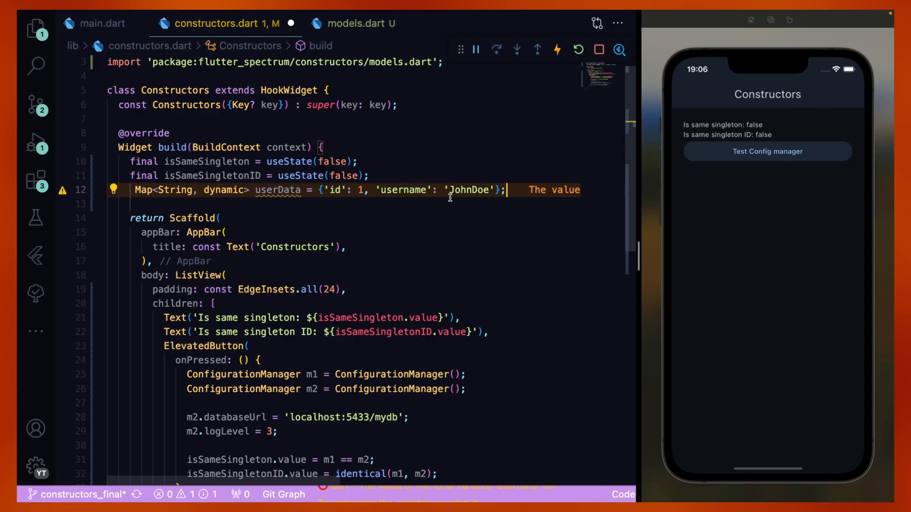
double_click(278, 189)
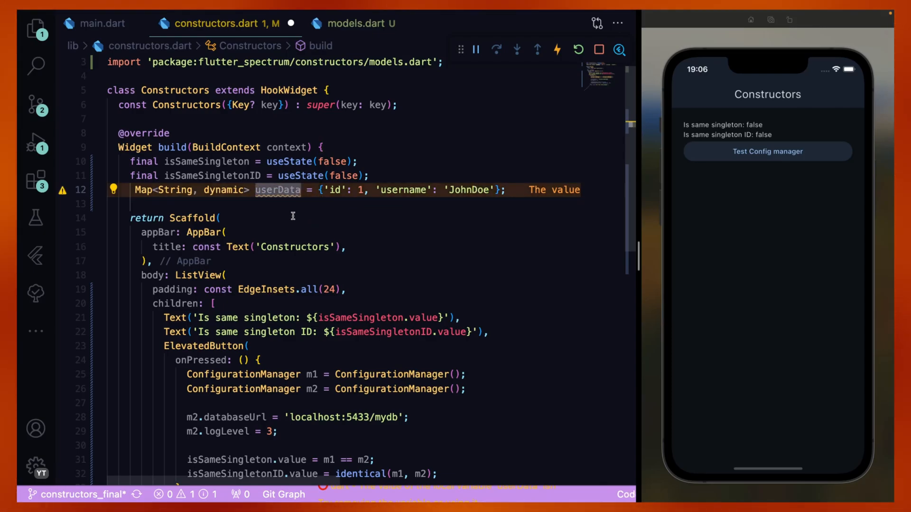
scroll(down, 3)
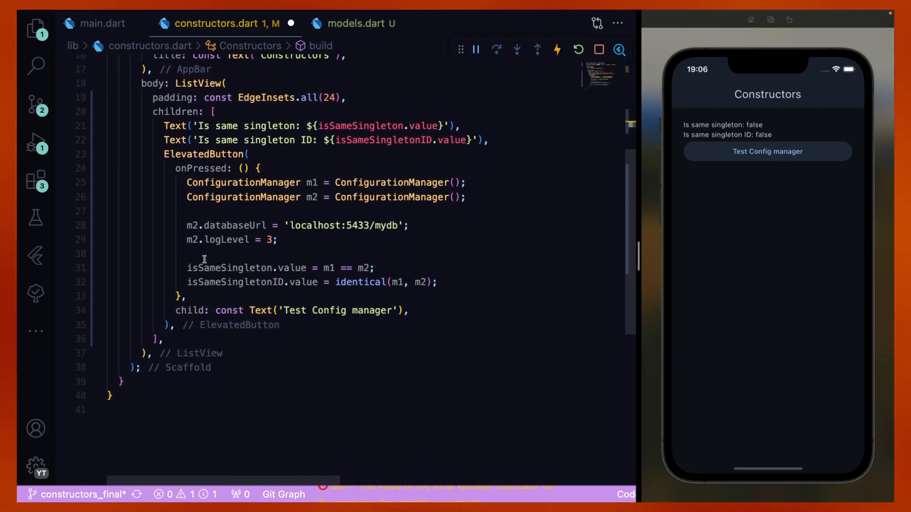
mouse_move(442, 200)
text(const Text('Test Config manager)
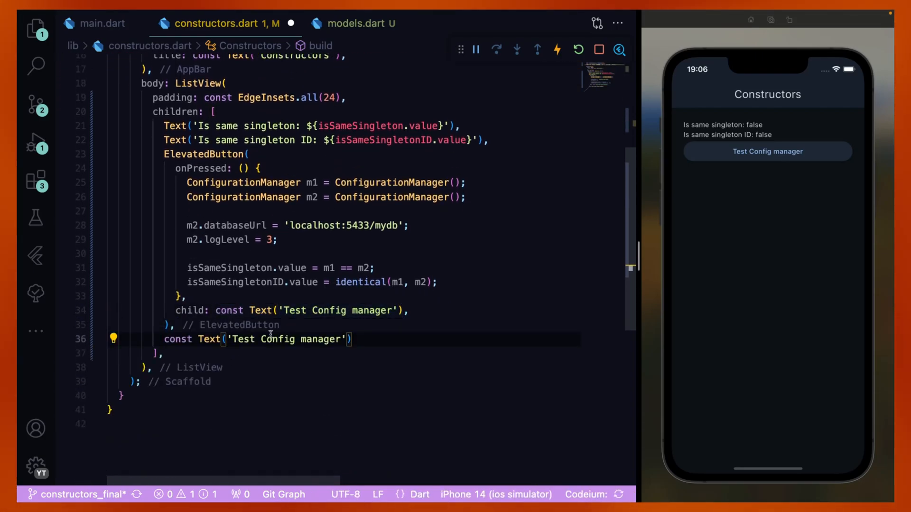
text(${userData}'),)
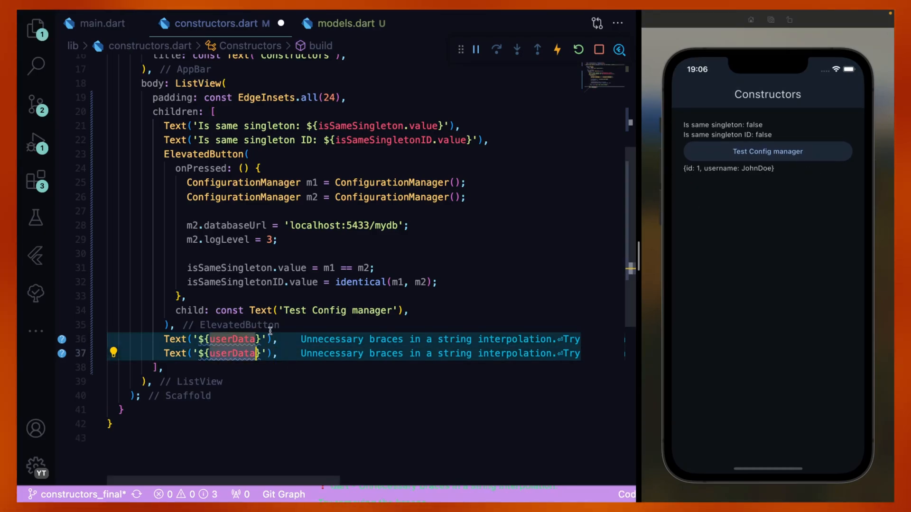
text(User.fromJson()
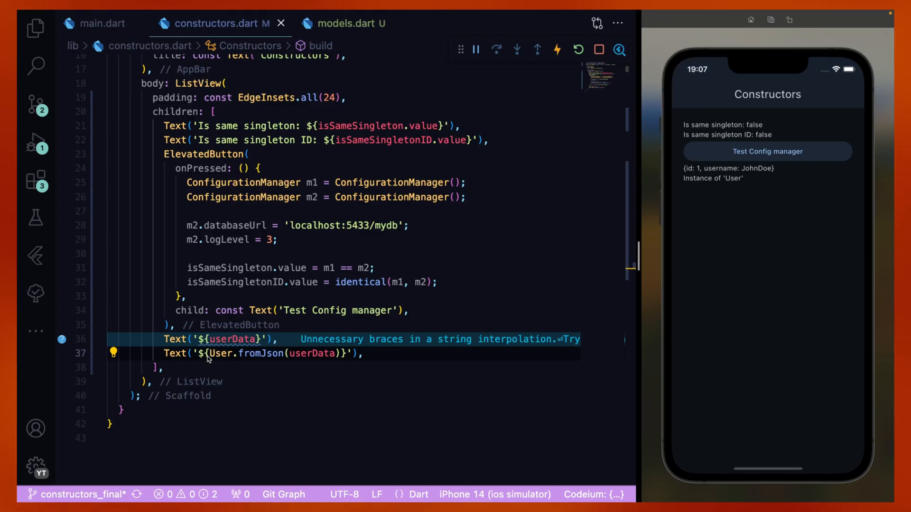
Override toString in User and add Factory and Named Constructors section headings to the screen.
click(343, 23)
text(return '';)
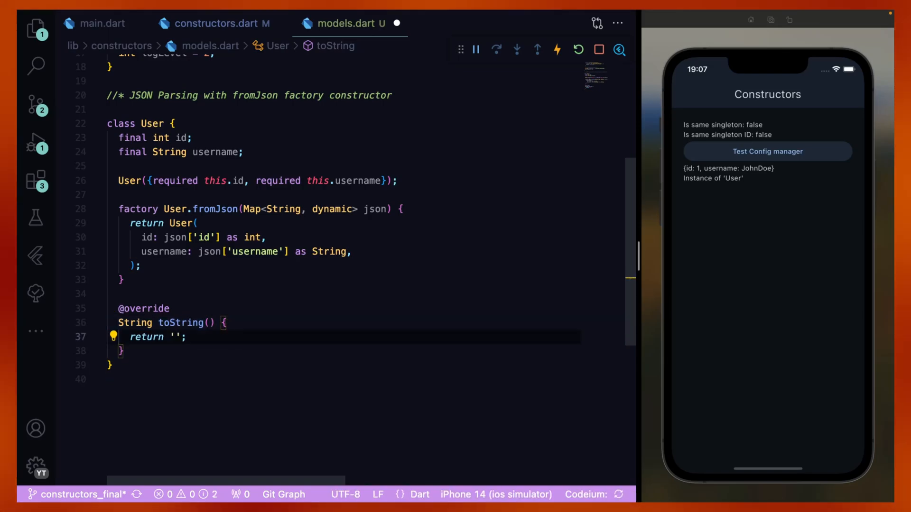
click(209, 23)
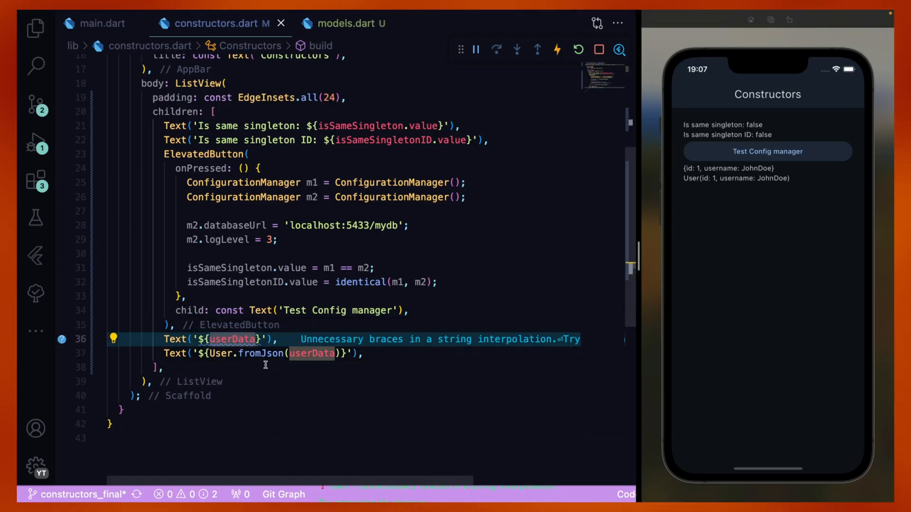
click(307, 353)
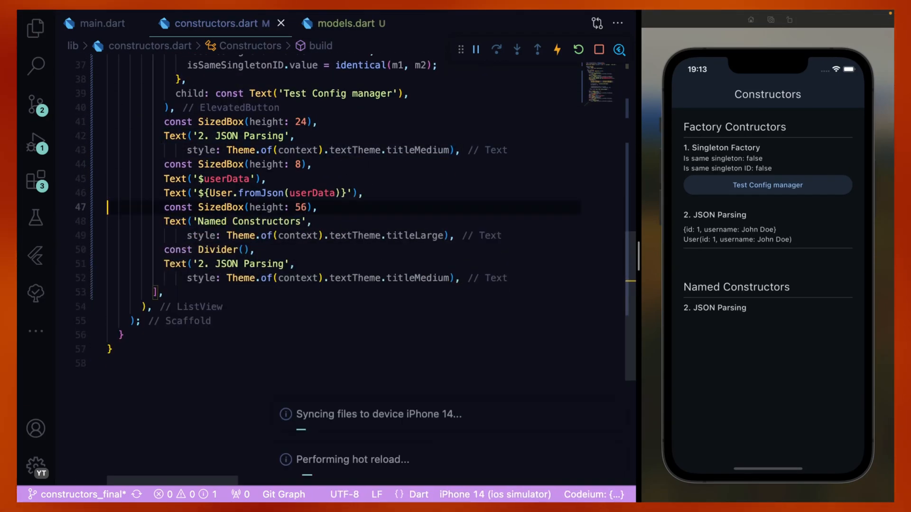
Create widgets.dart in constructors with a named-constructors comment and the material import.
right_click(137, 185)
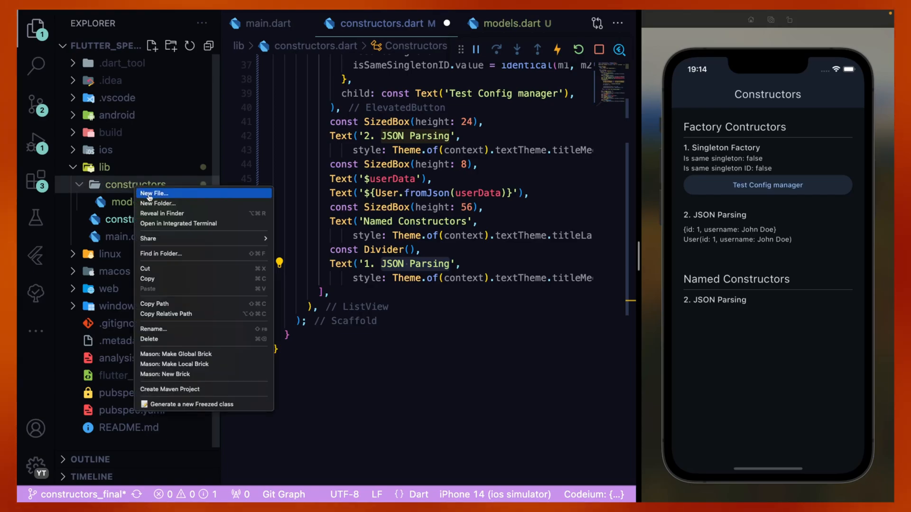
click(154, 193)
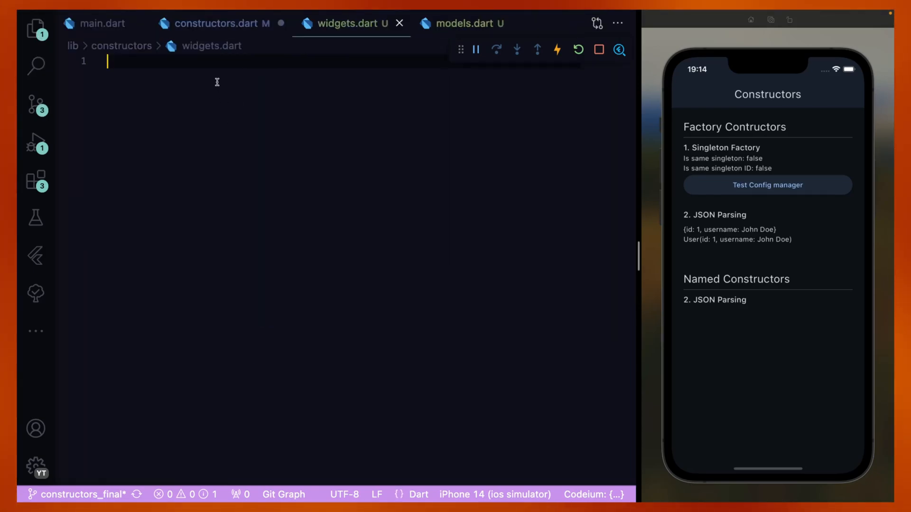
text(//* Creating Custom Widgets with Named Constructors)
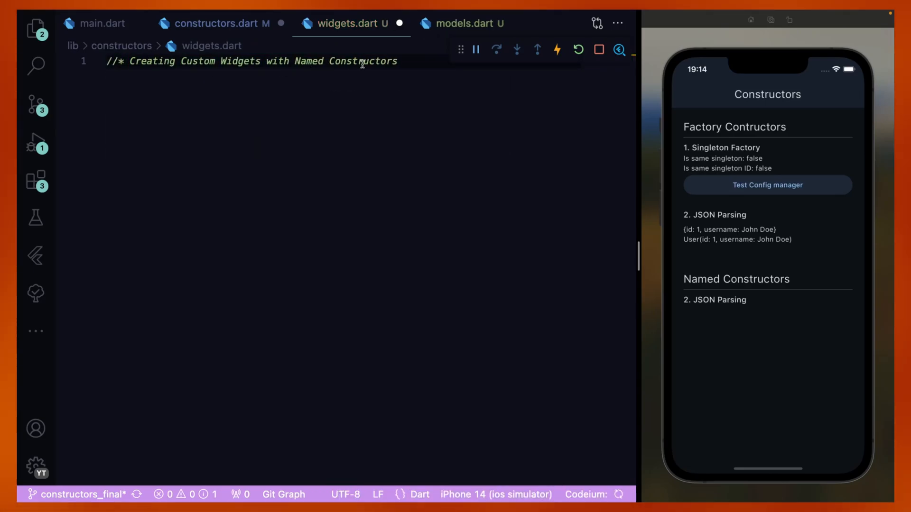
key(Enter)
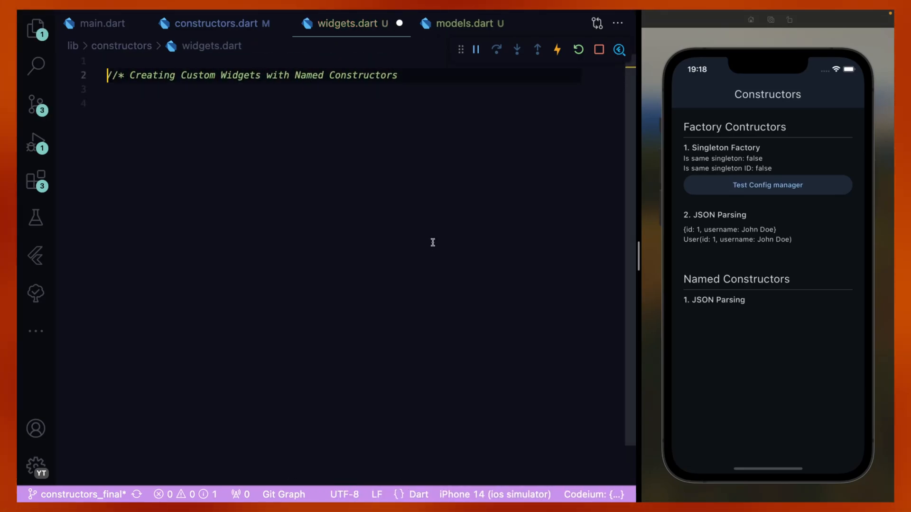
text(import 'package:flutter/material.dart';)
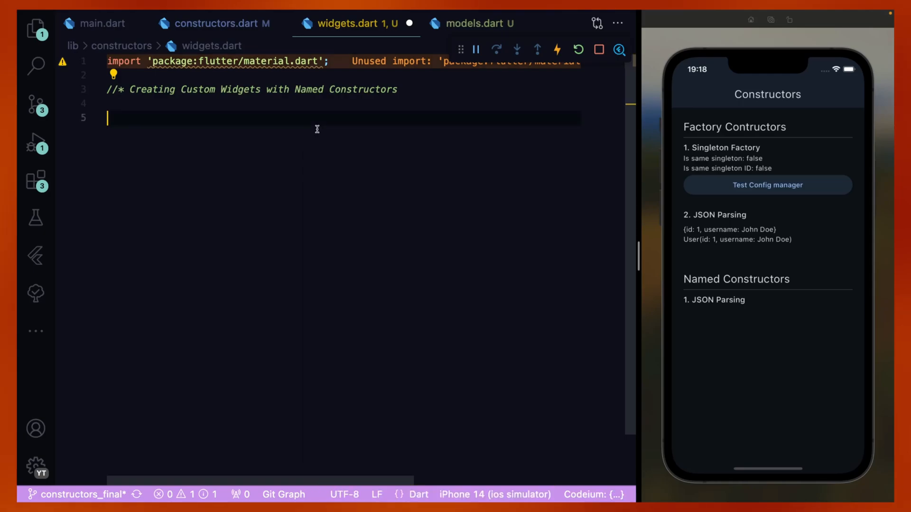
Declare AppText StatelessWidget with text and style fields and its constructor.
text(class AppText extends StatelessWidget {)
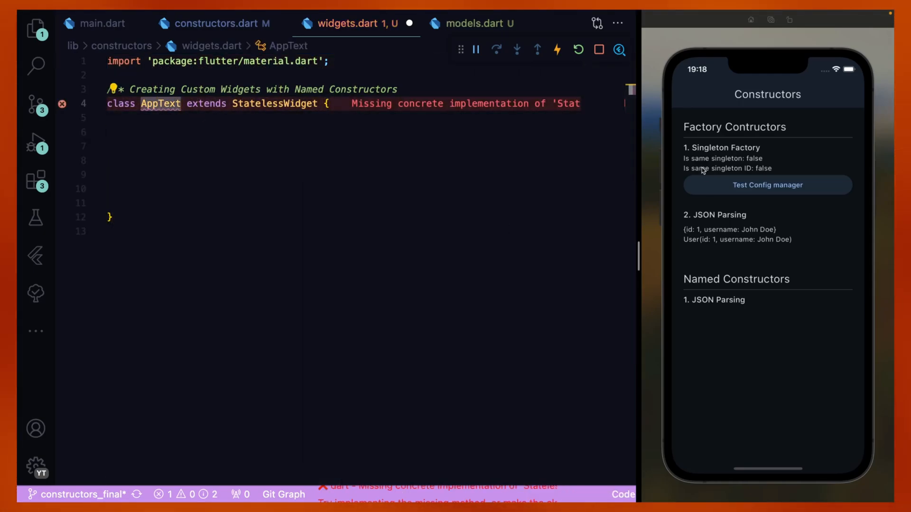
text(final String text;)
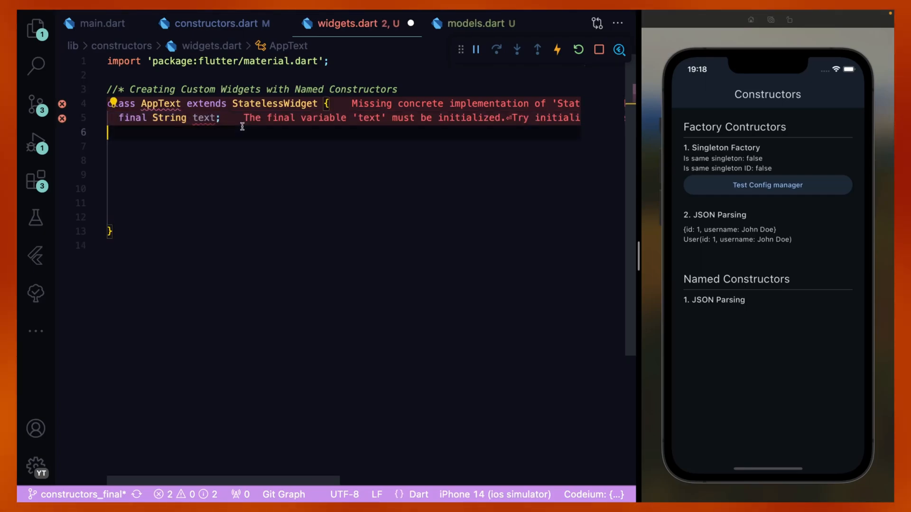
text(final TextStyle style;)
click(343, 159)
text(const AppText()
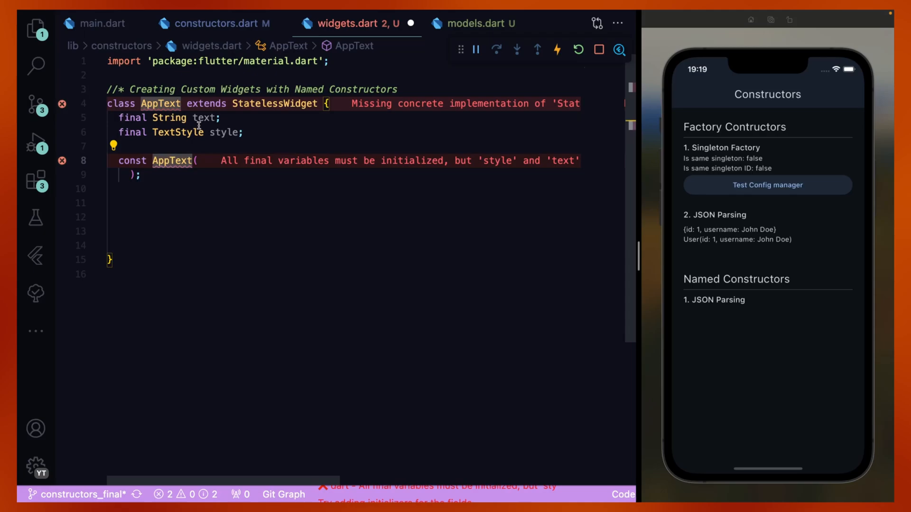
text(this.text,)
text(const AppText)
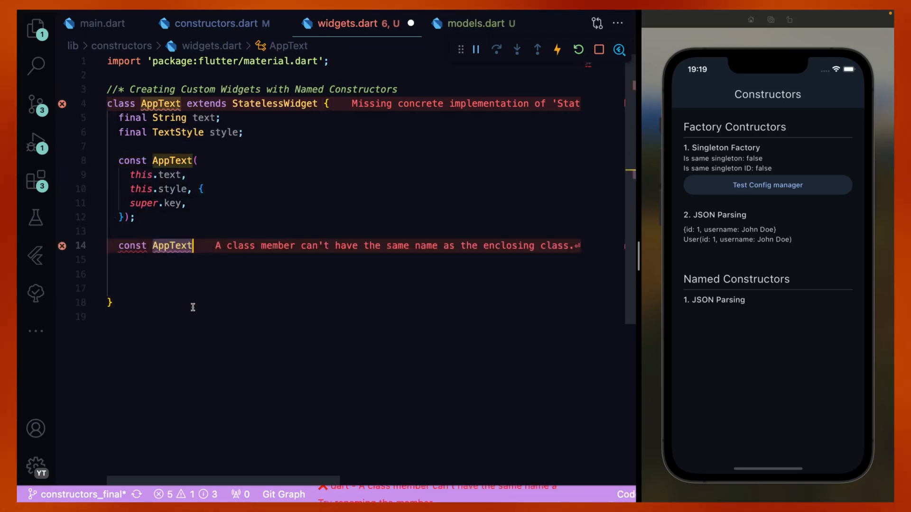
click(174, 245)
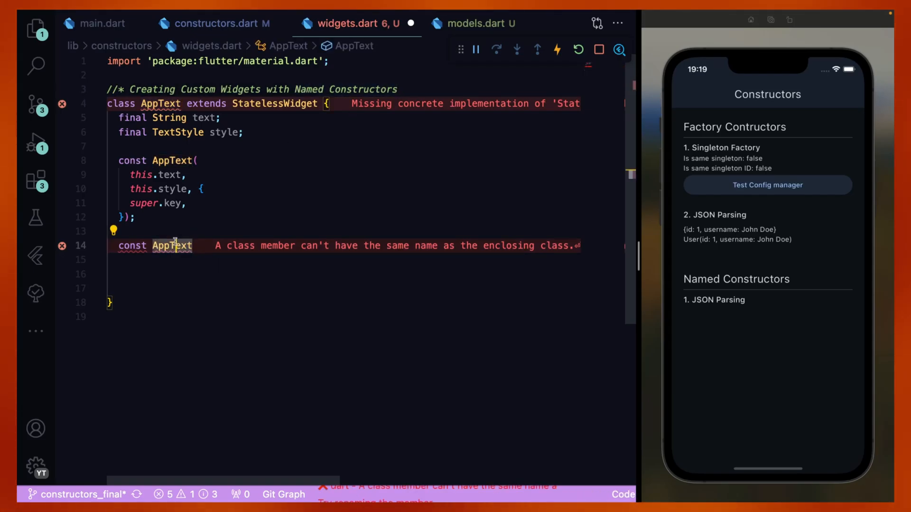
text(.heading())
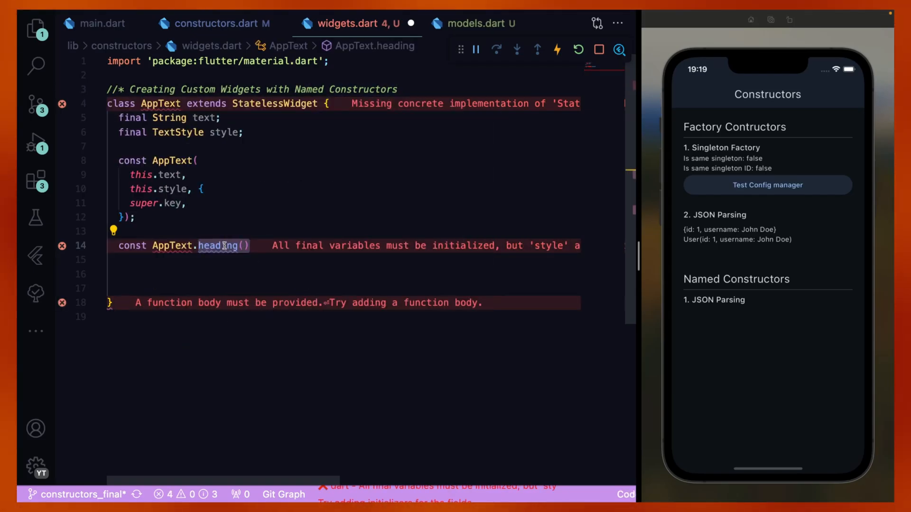
text(this.text,)
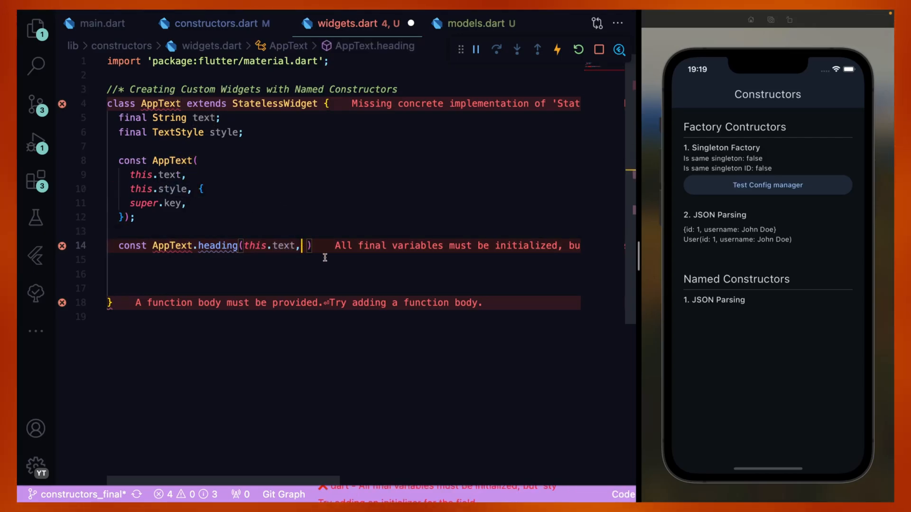
text({super.key})
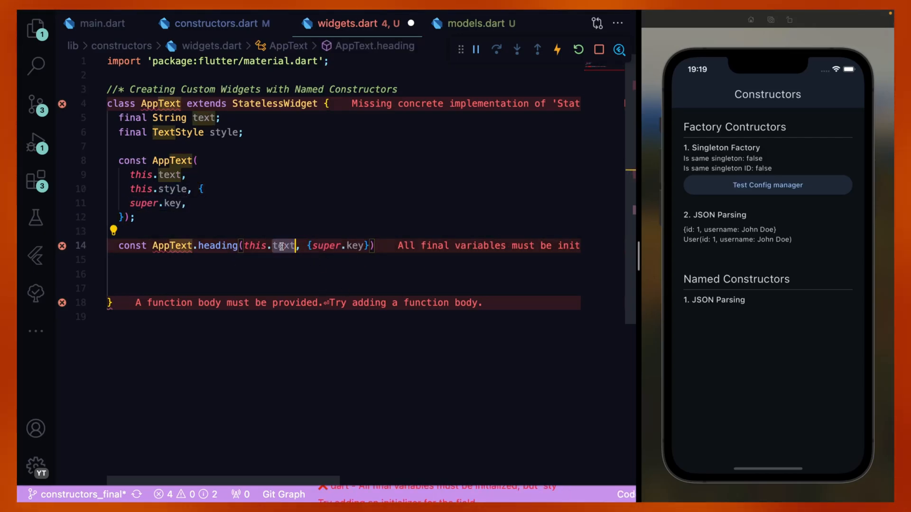
text(:)
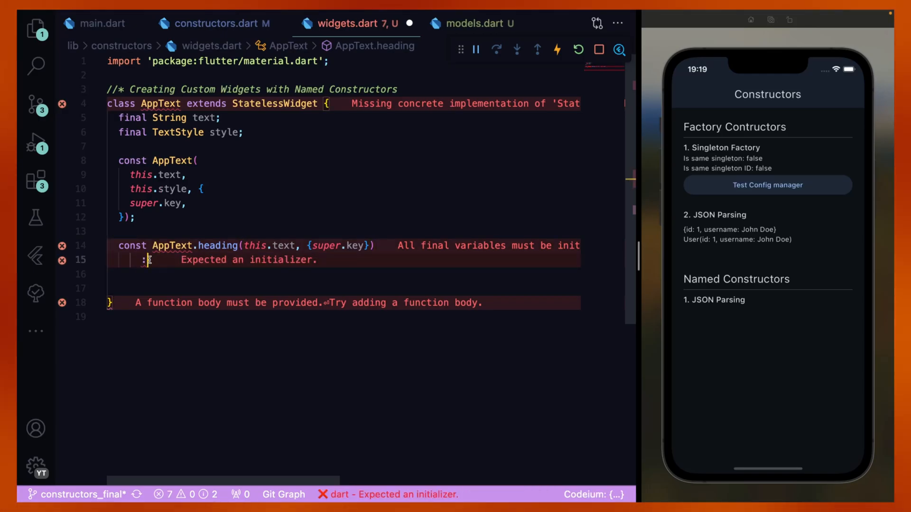
text(style =)
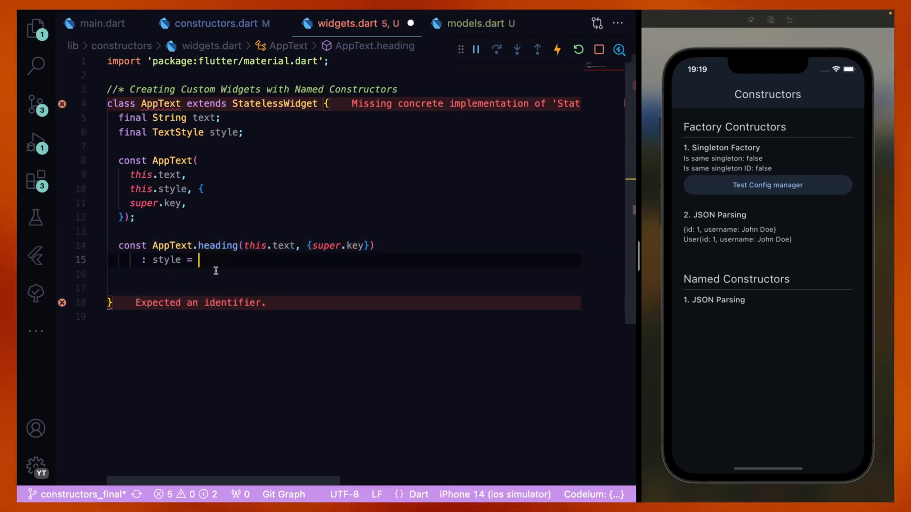
text(const TextStyle()
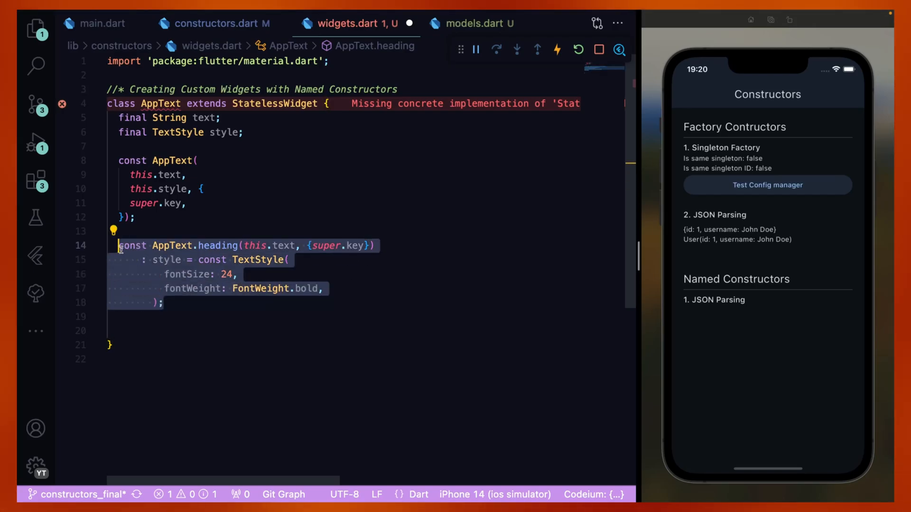
text(@override)
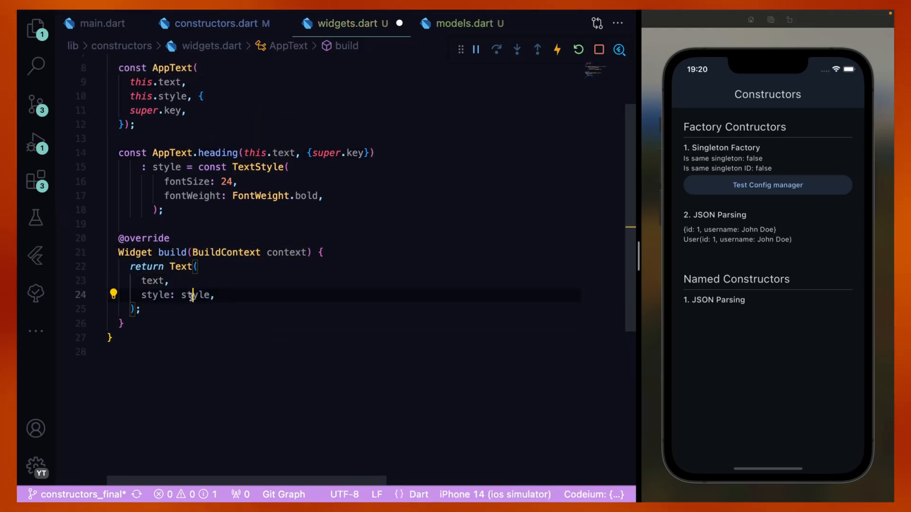
mouse_move(196, 295)
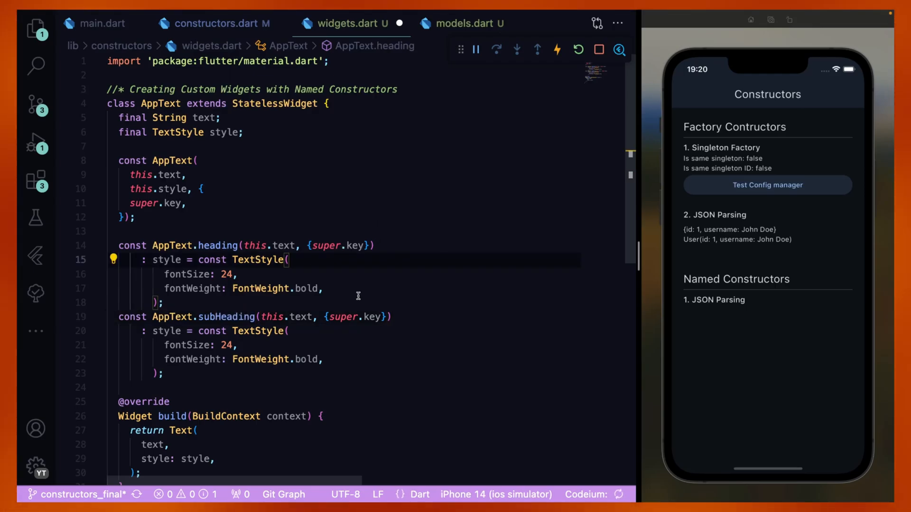
Add the bold size-18 AppText.subHeading constructor and return to constructors.dart.
scroll(down, 3)
text(18)
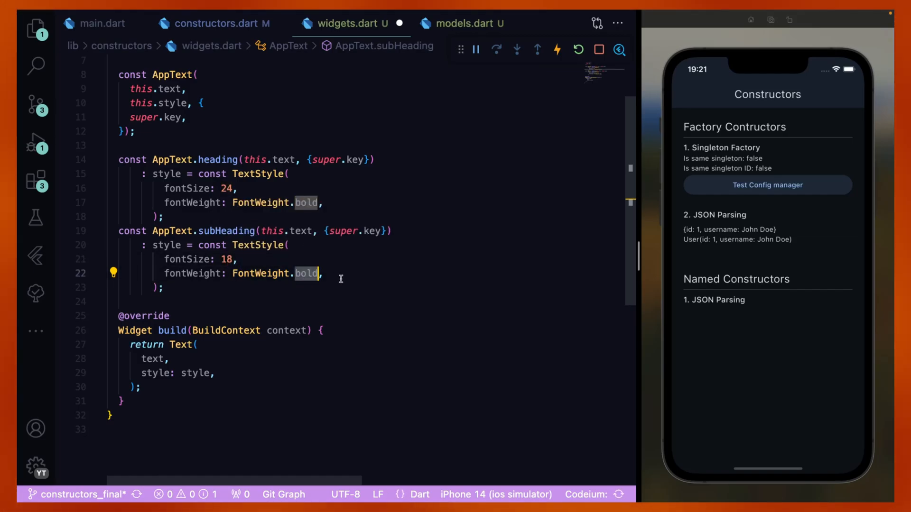
click(221, 23)
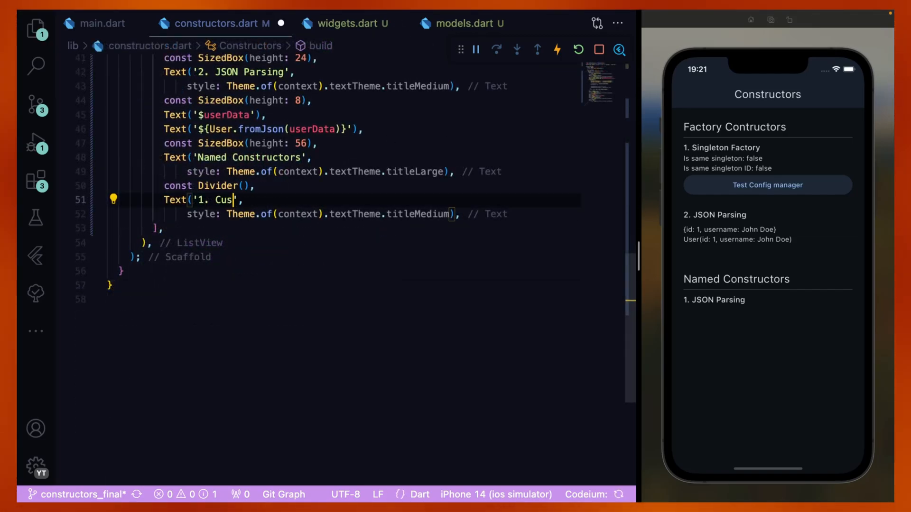
Add AppText.subHeading 'Custom text widget', a bodySmall 'Custom text widget normal' line, spacer, heading and Divider.
text(tom text widget)
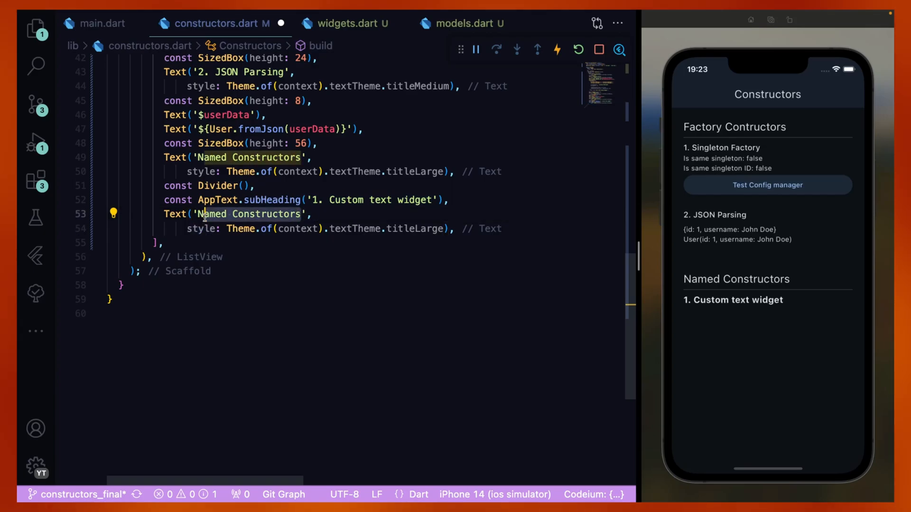
text(Custom text widget normal',)
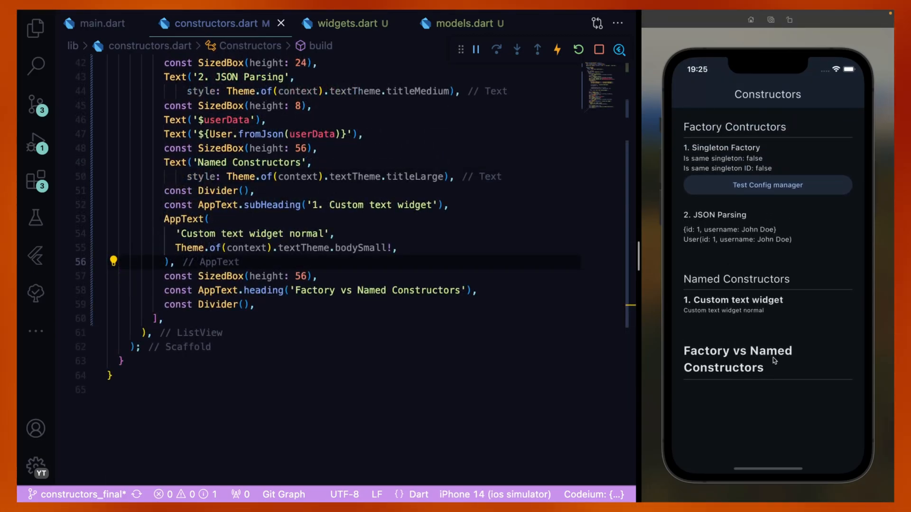
mouse_move(421, 374)
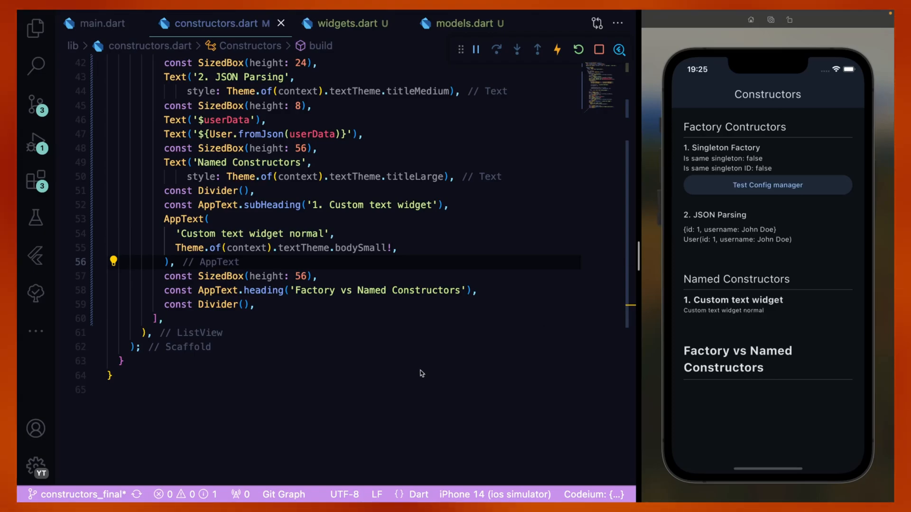
click(358, 305)
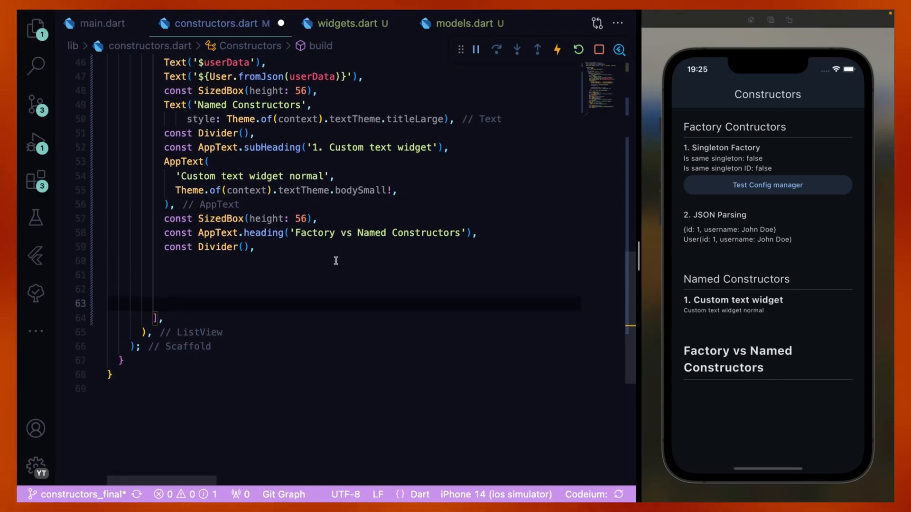
scroll(down, 3)
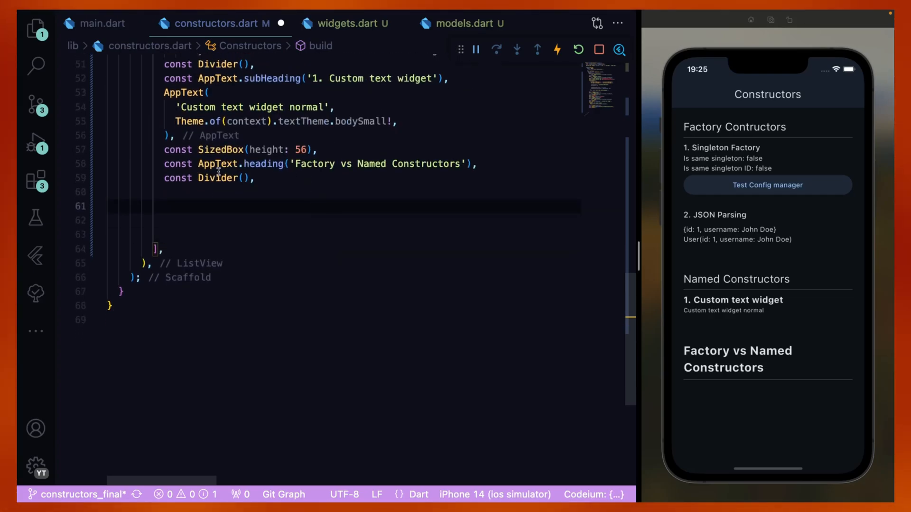
mouse_move(393, 144)
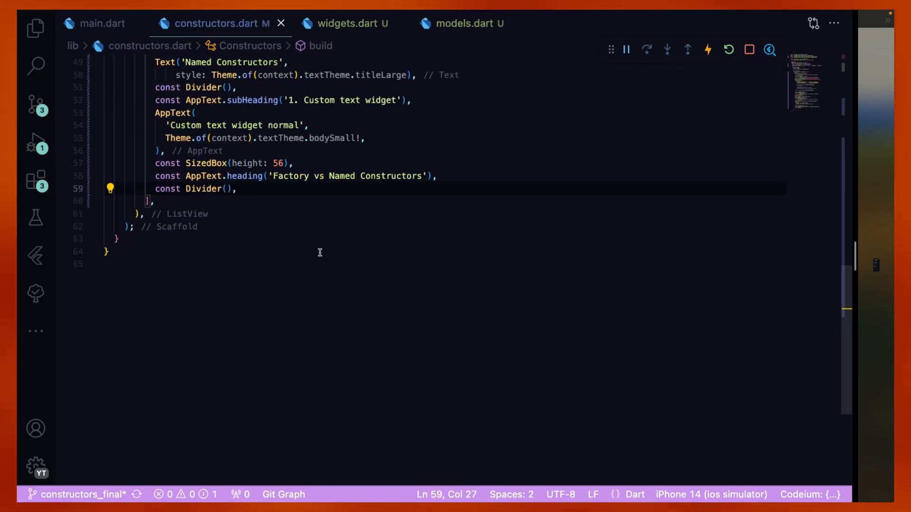
Add a SizedBox(height: 24) and CustomButton.outlined('Outlined Named Constructor') after the divider.
key(enter)
text(const SizedBox(height: 24),)
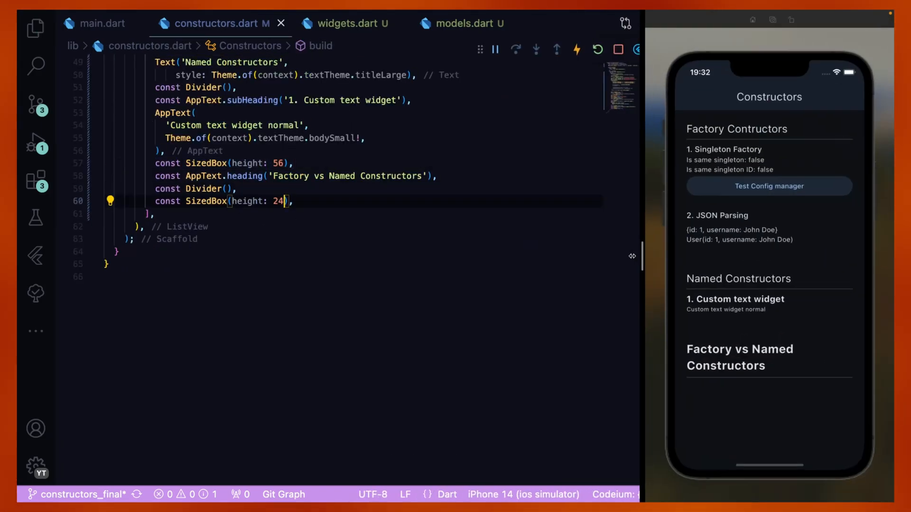
text(CustomButton.outlined('Outlined Named Constructor'),)
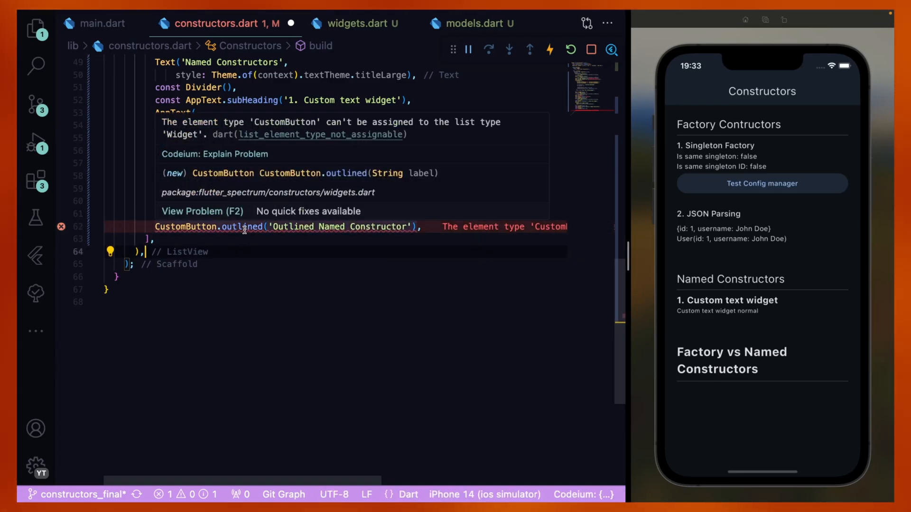
Make CustomButton extend StatelessWidget, then add filled and CustomFactoryButton entries to the list.
click(354, 23)
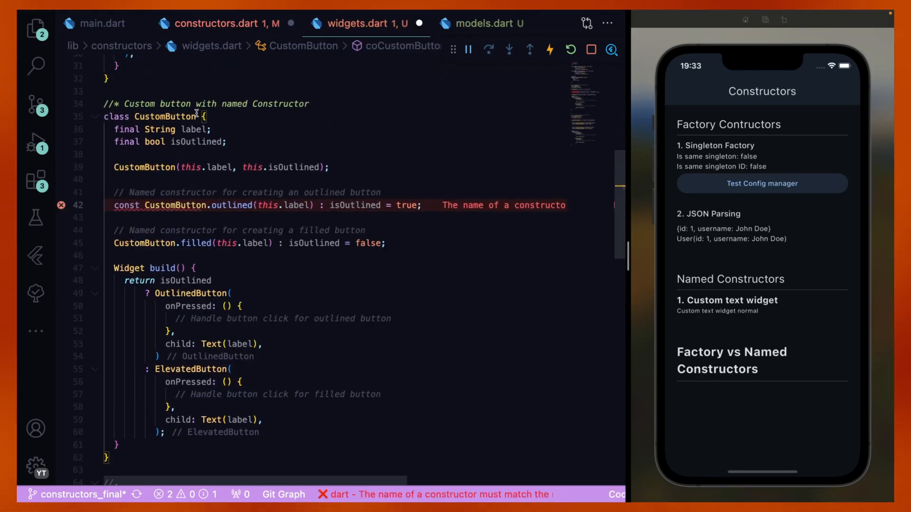
text(extends Stat)
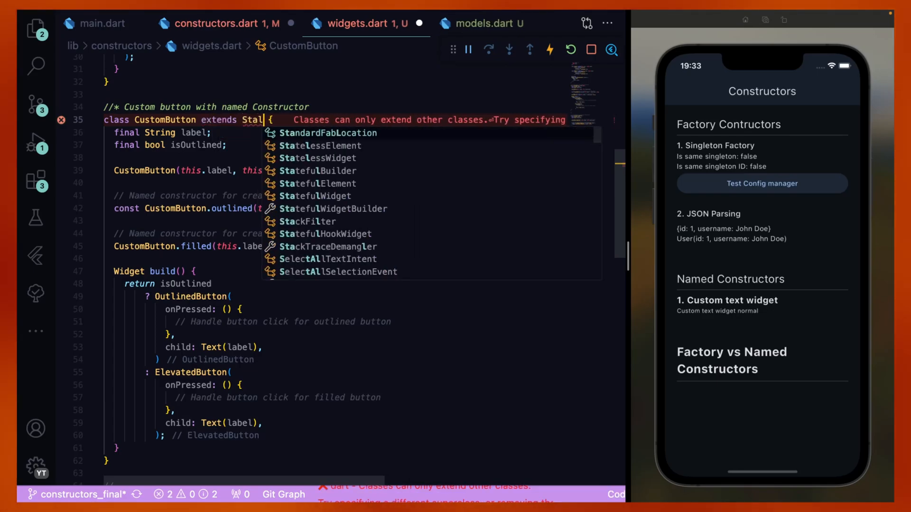
click(327, 159)
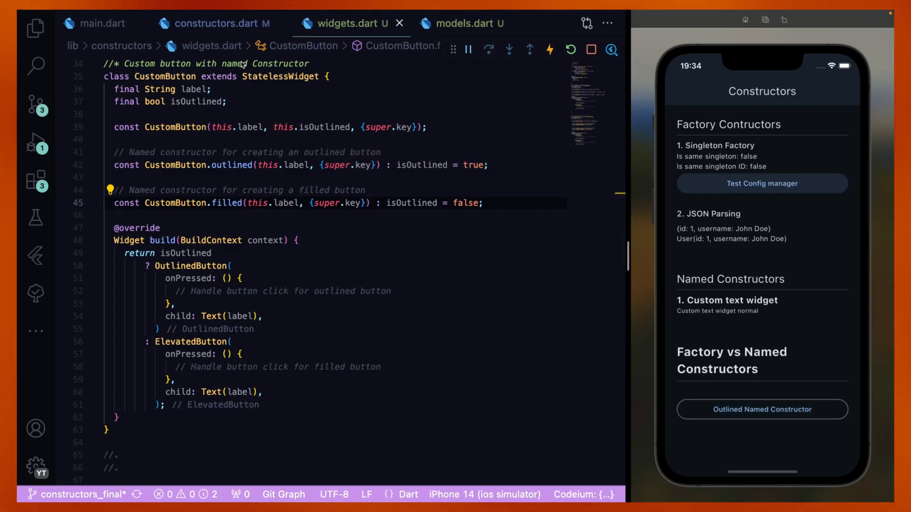
text(filled('Filled Factory Constructor'),)
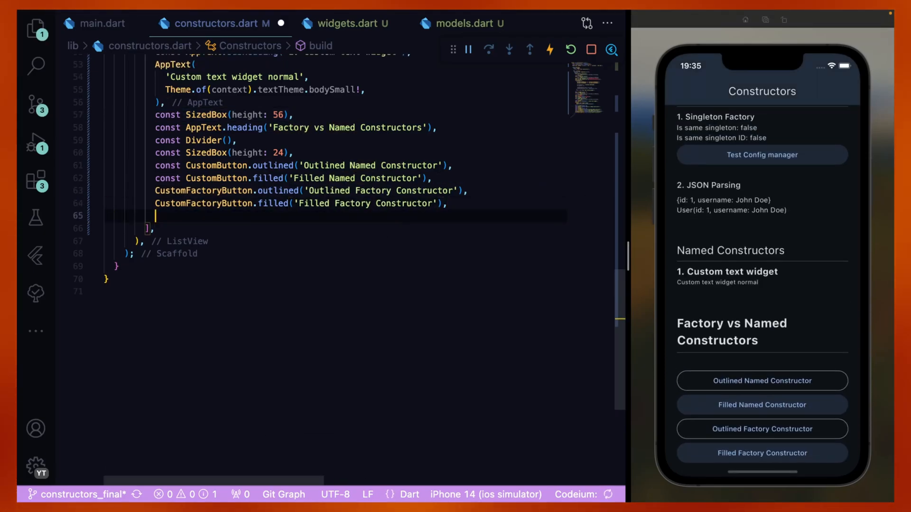
Add a const SizedBox(height: 100) spacer and revisit the CustomButton.outlined not-a-Widget error.
text(const SizedBox(height: 100),)
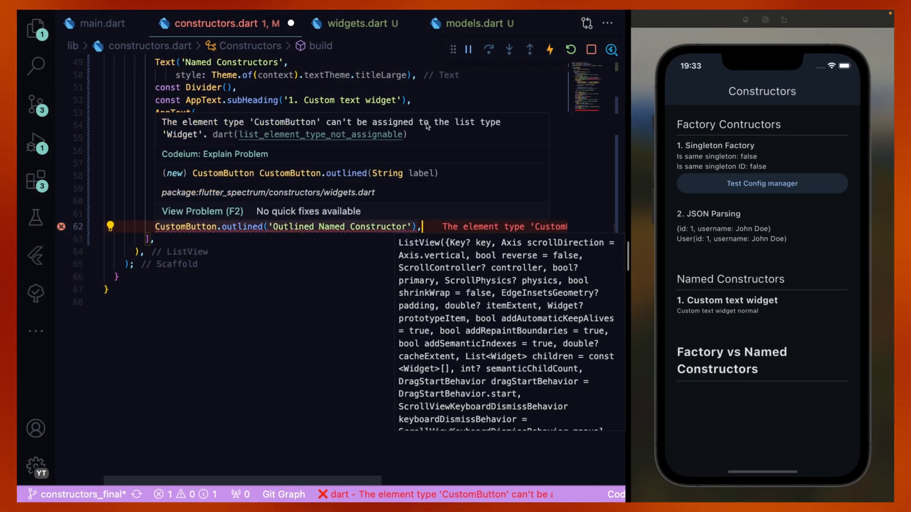
Jump to CustomButton in widgets.dart to inspect the missing-key constructor lints, then return.
click(348, 23)
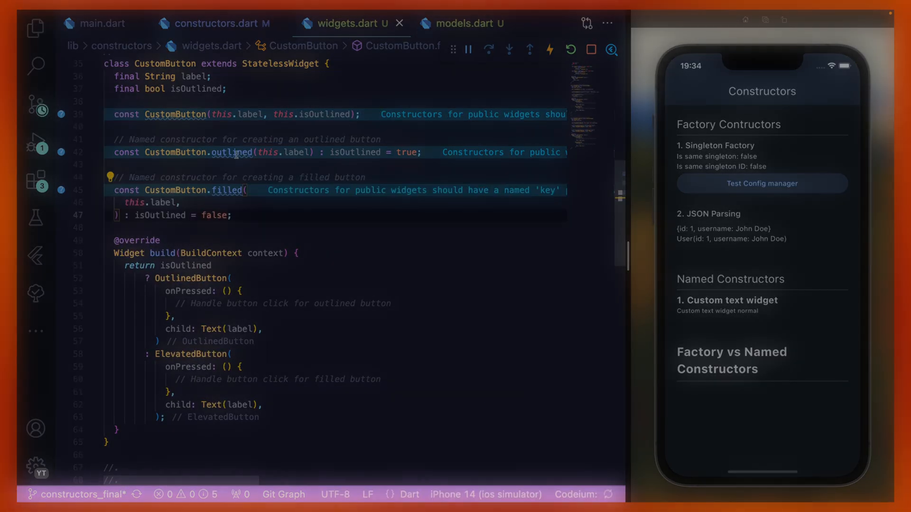
click(209, 23)
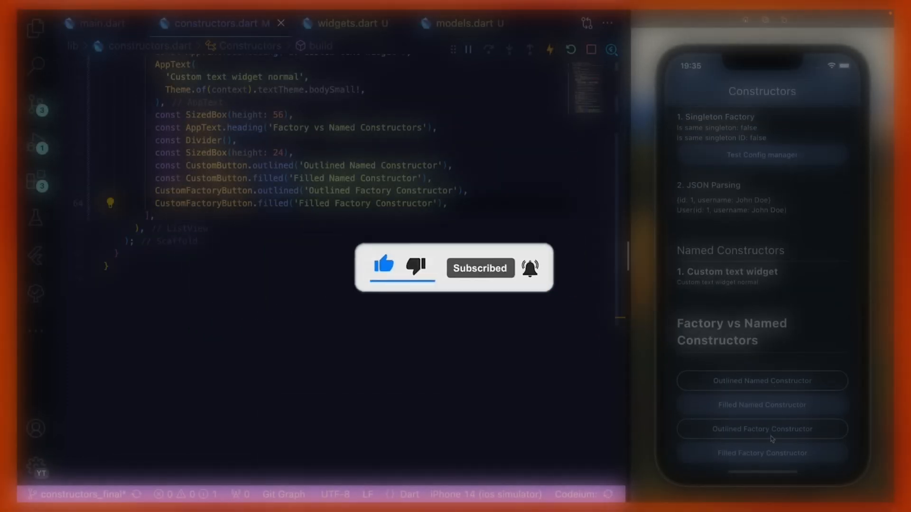